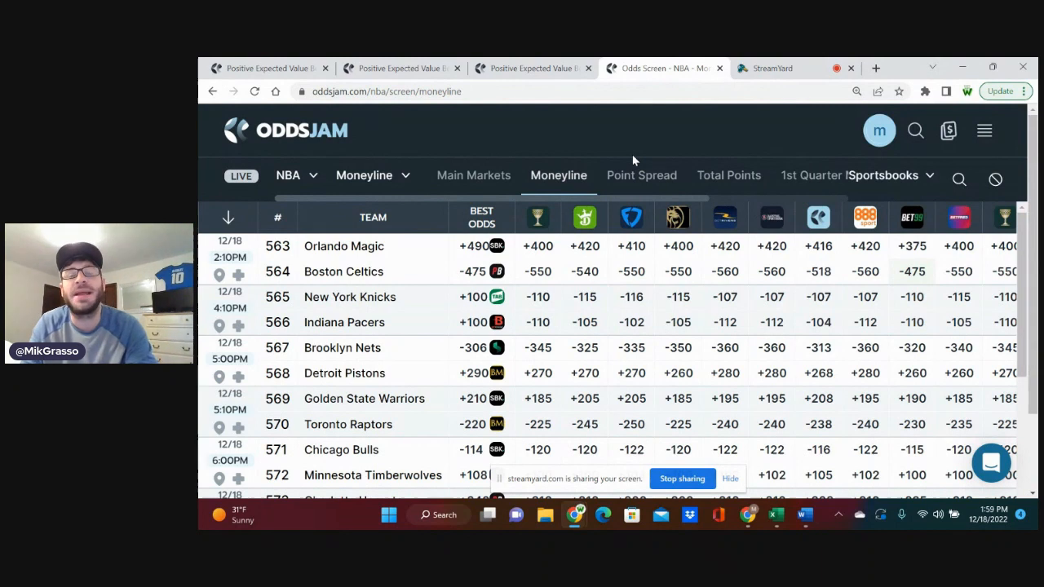
pyautogui.moveTo(651, 161)
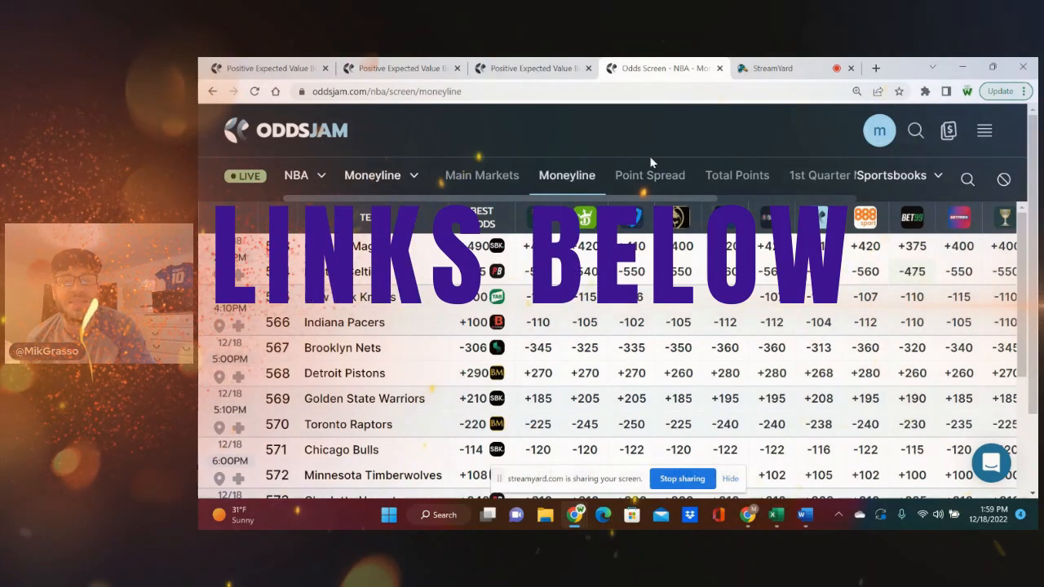
pyautogui.moveTo(650, 178)
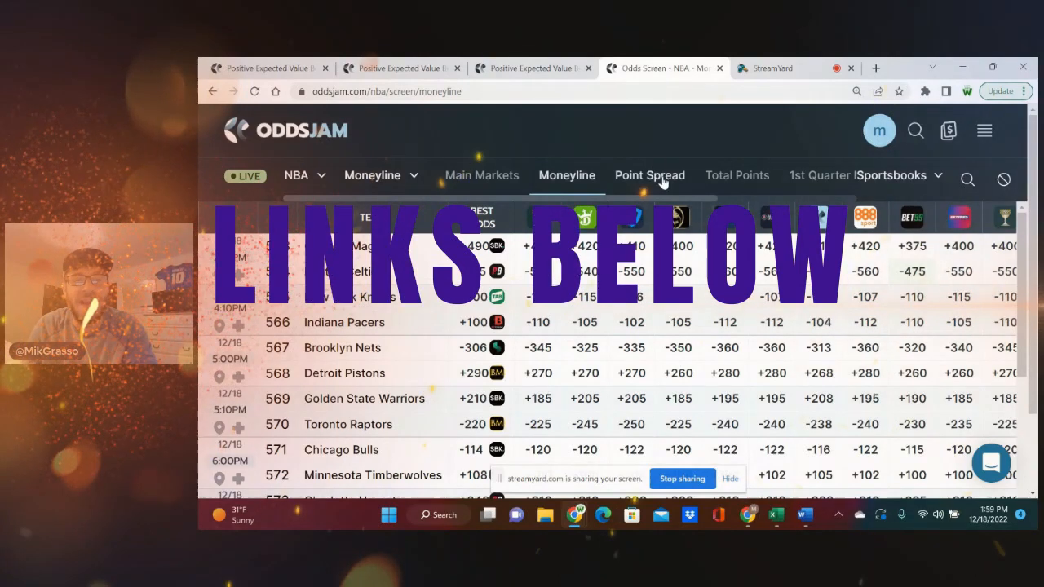
pyautogui.moveTo(702, 143)
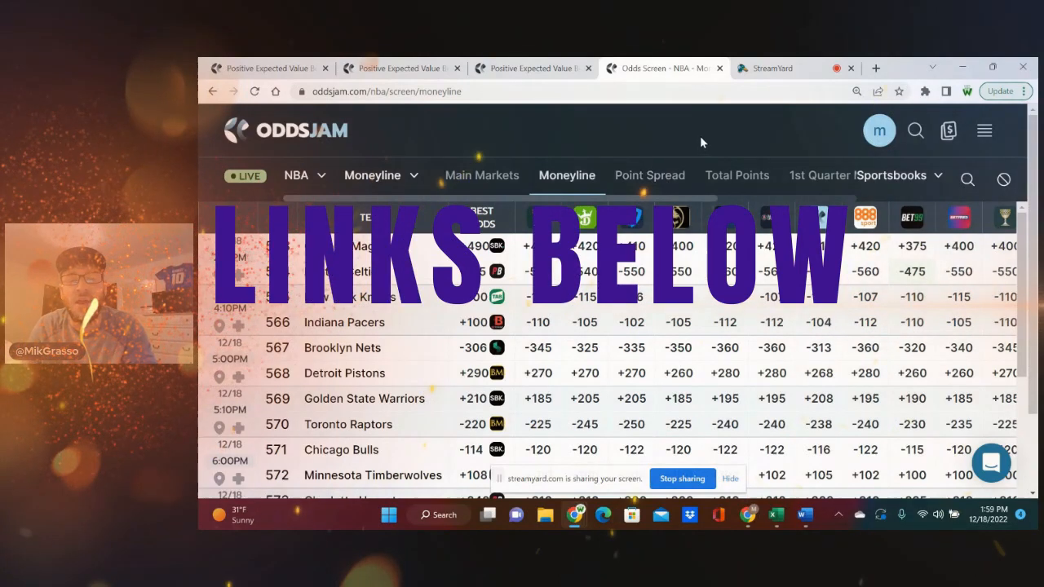
pyautogui.moveTo(693, 151)
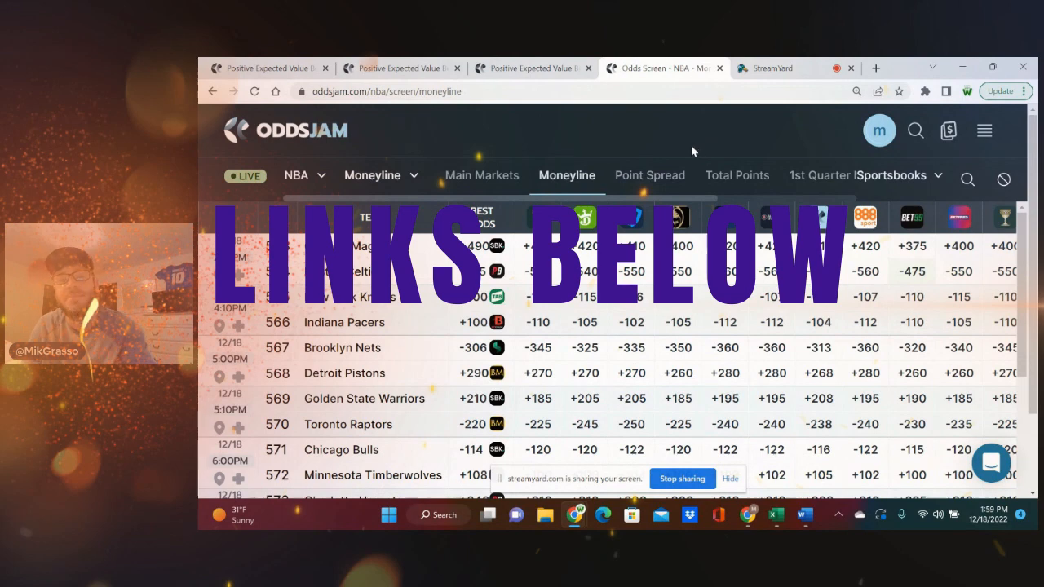
pyautogui.moveTo(676, 159)
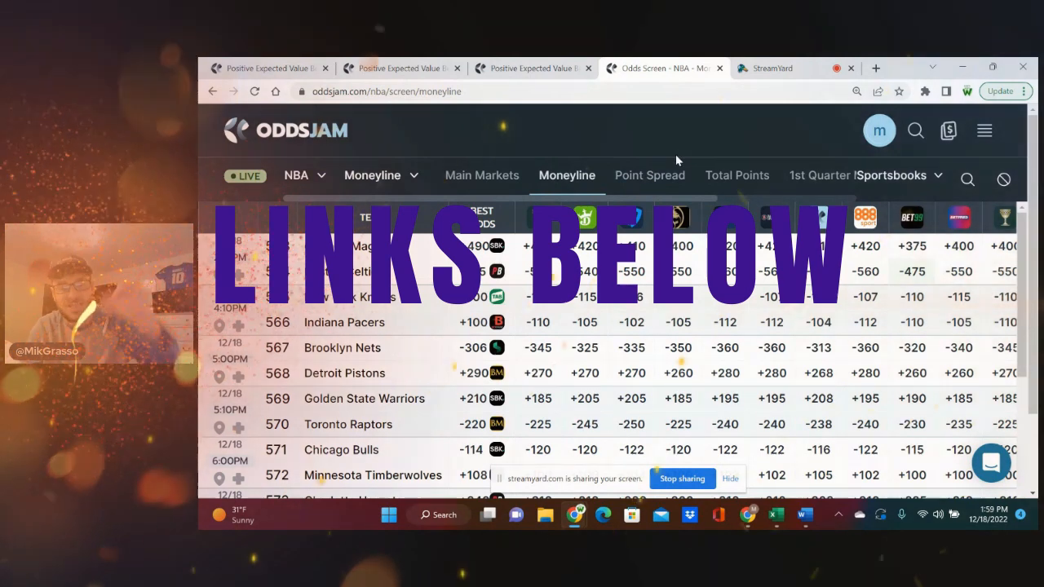
pyautogui.moveTo(355, 155)
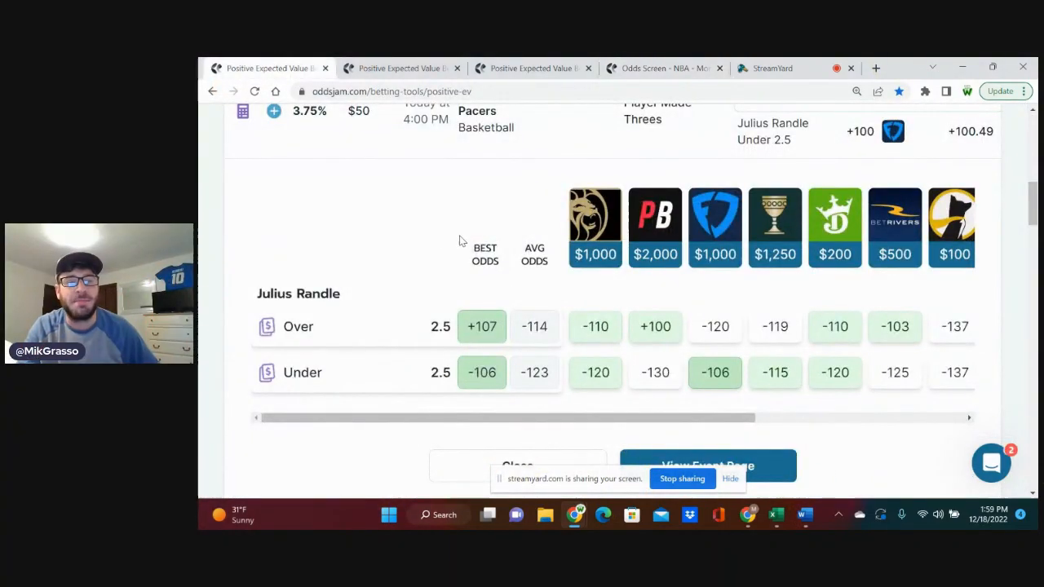
# Save the Julius Randle Over 2.5 bet at BetRivers, +107 with a $50 stake
pyautogui.scroll(3)
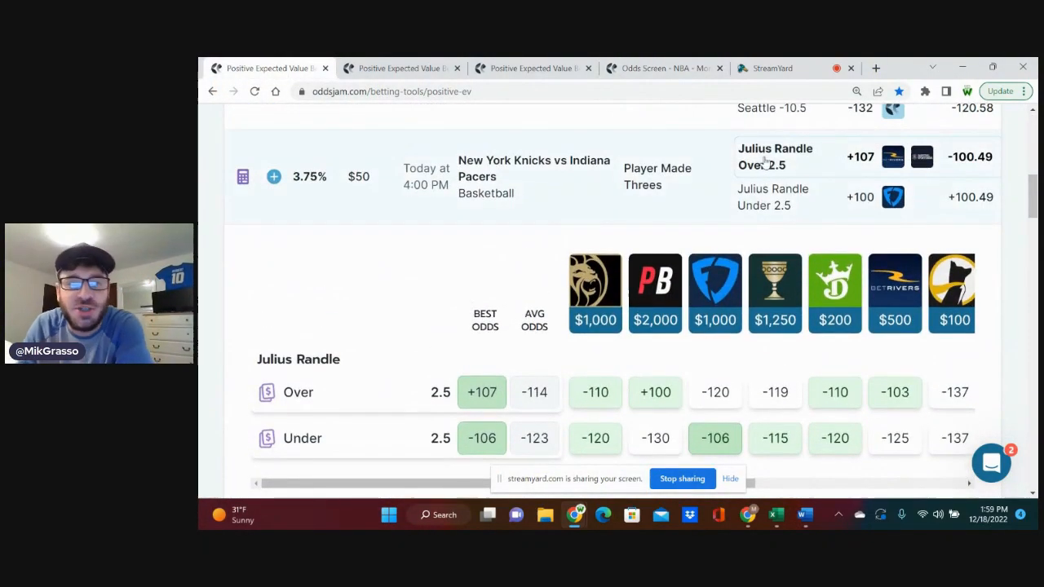
pyautogui.scroll(-3)
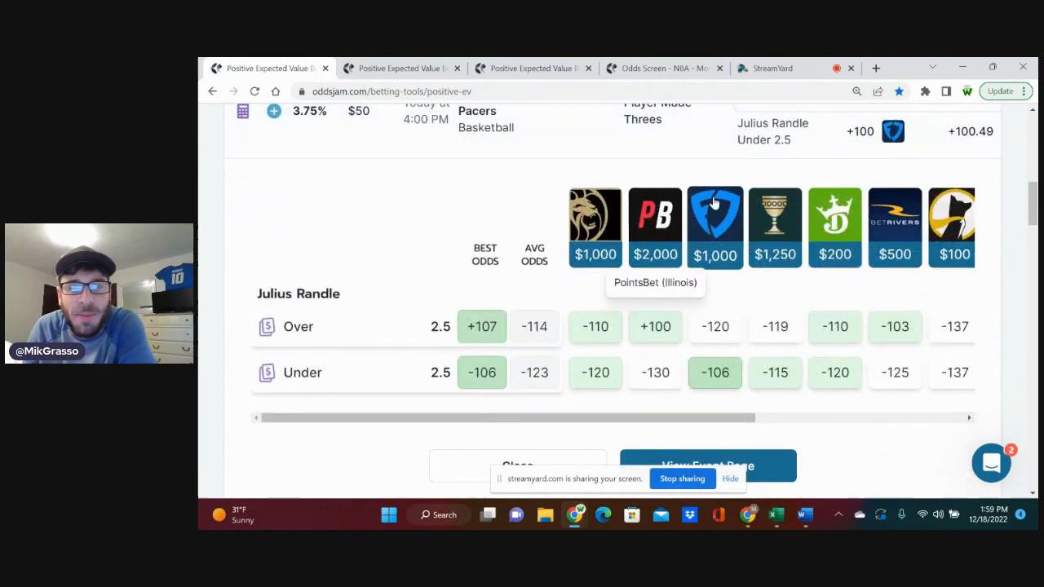
pyautogui.moveTo(475, 341)
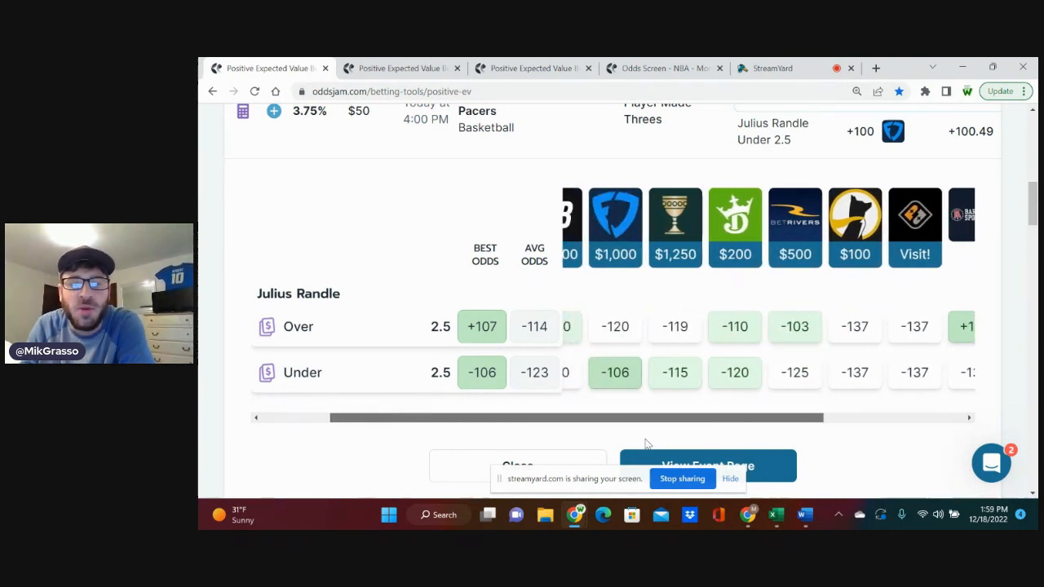
pyautogui.hscroll(-3)
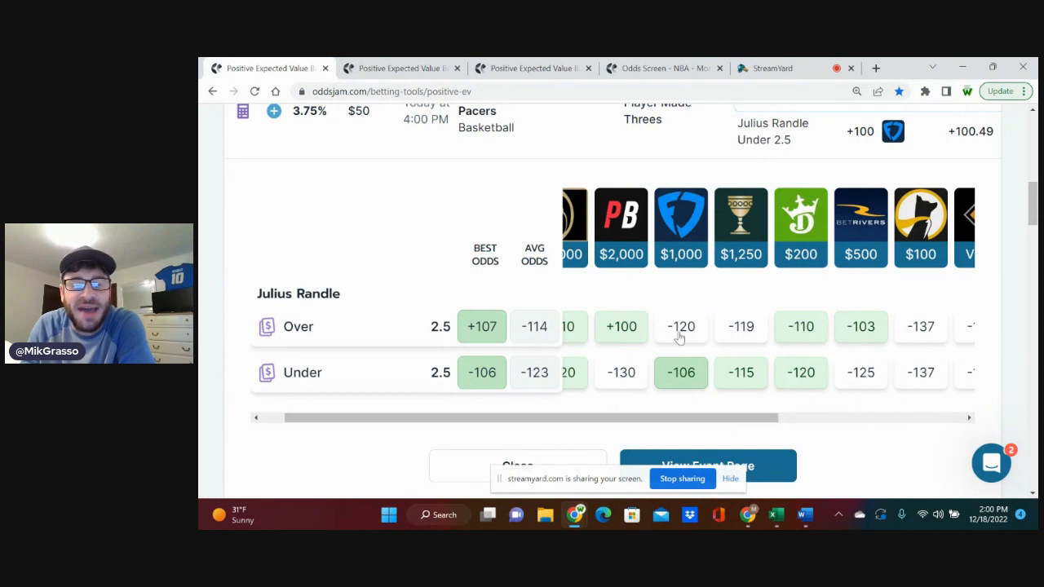
pyautogui.moveTo(735, 333)
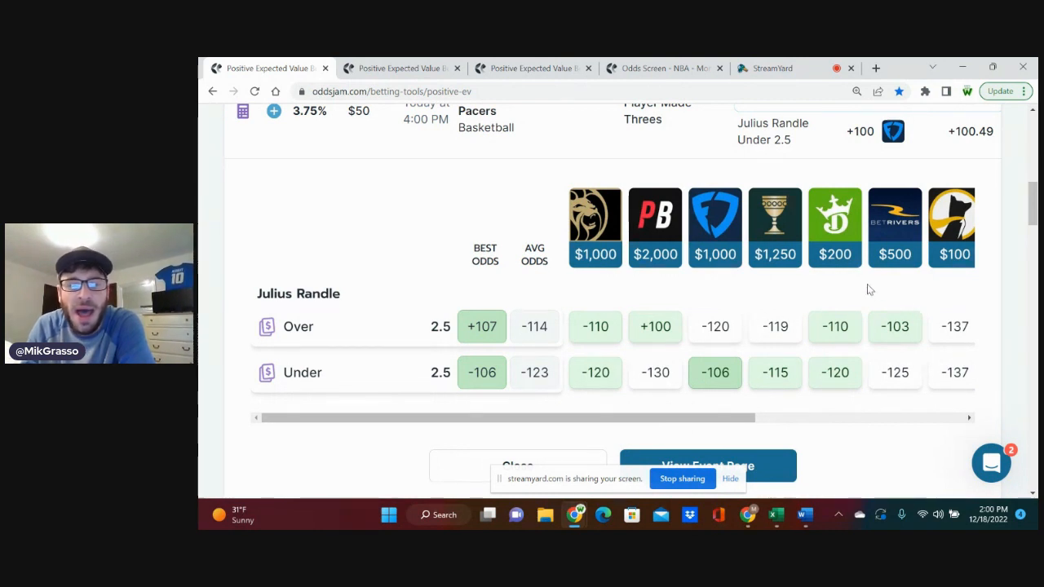
pyautogui.moveTo(880, 373)
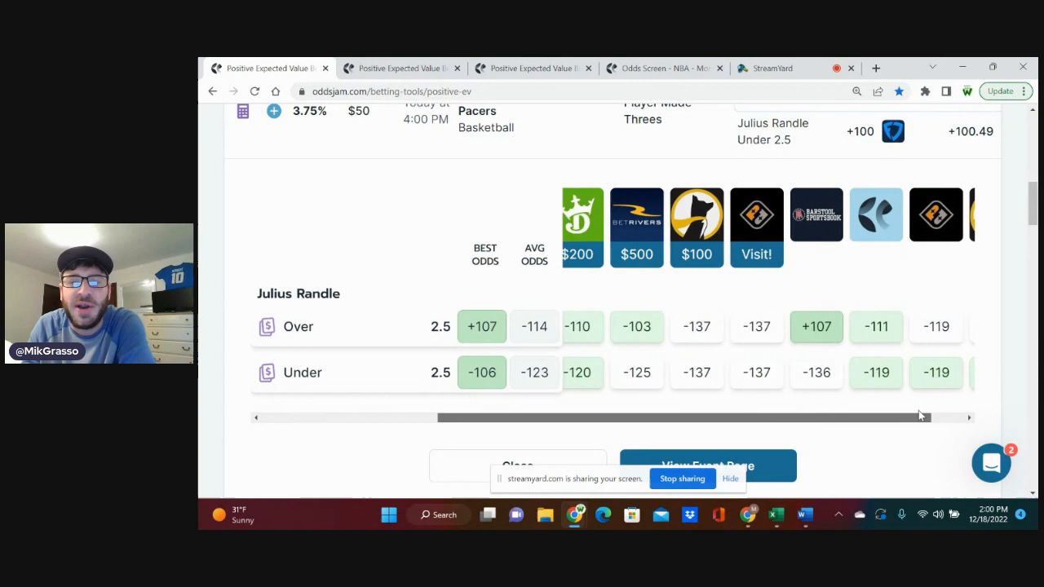
pyautogui.scroll(3)
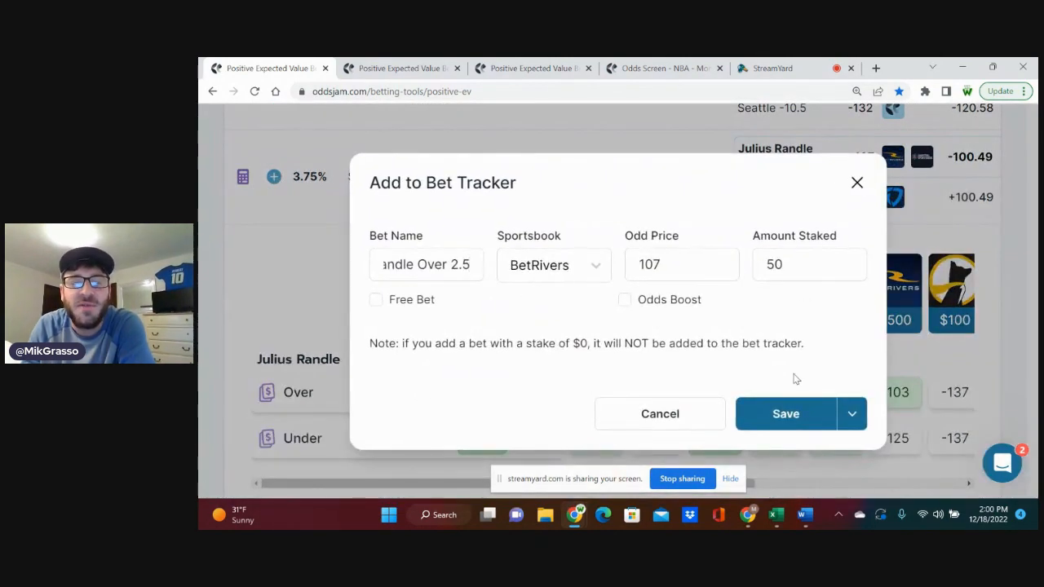
pyautogui.click(785, 413)
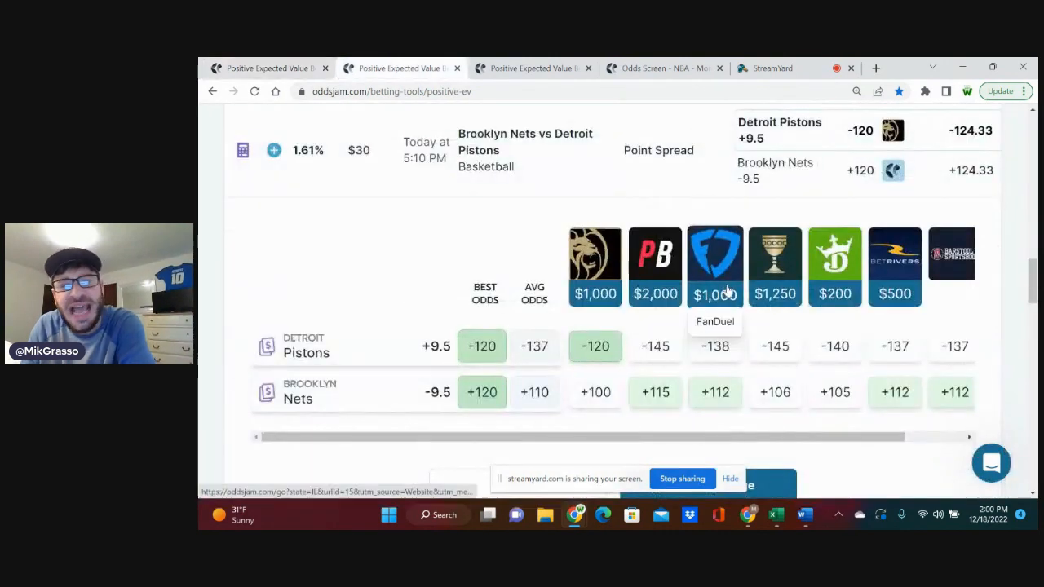
pyautogui.moveTo(775, 253)
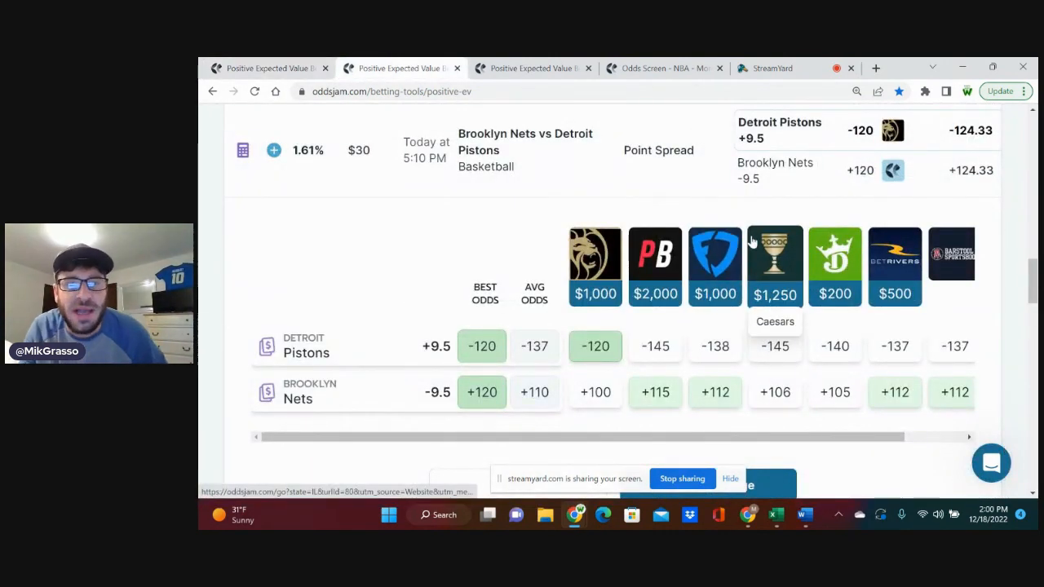
pyautogui.moveTo(652, 174)
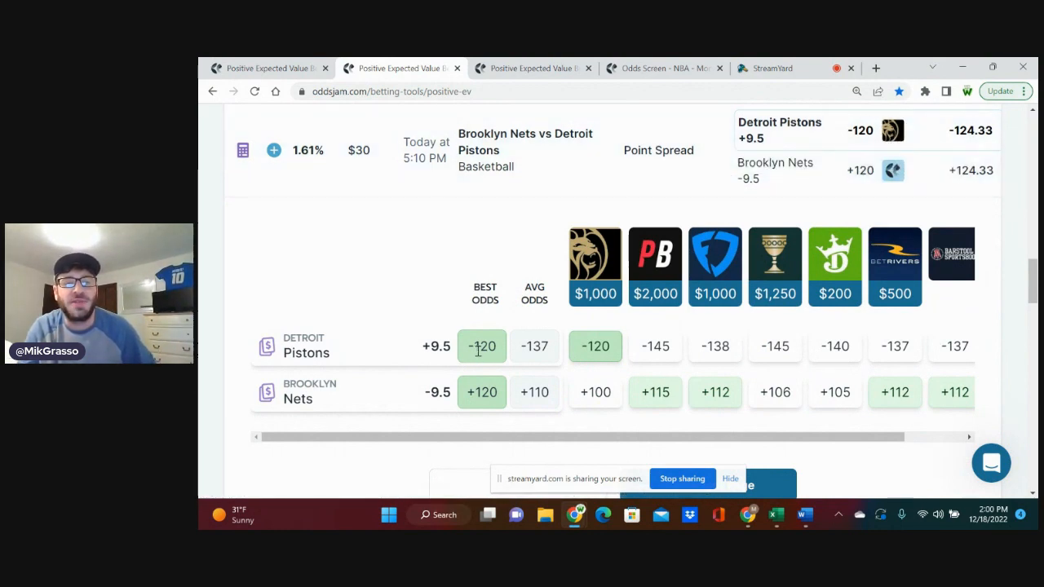
pyautogui.moveTo(514, 354)
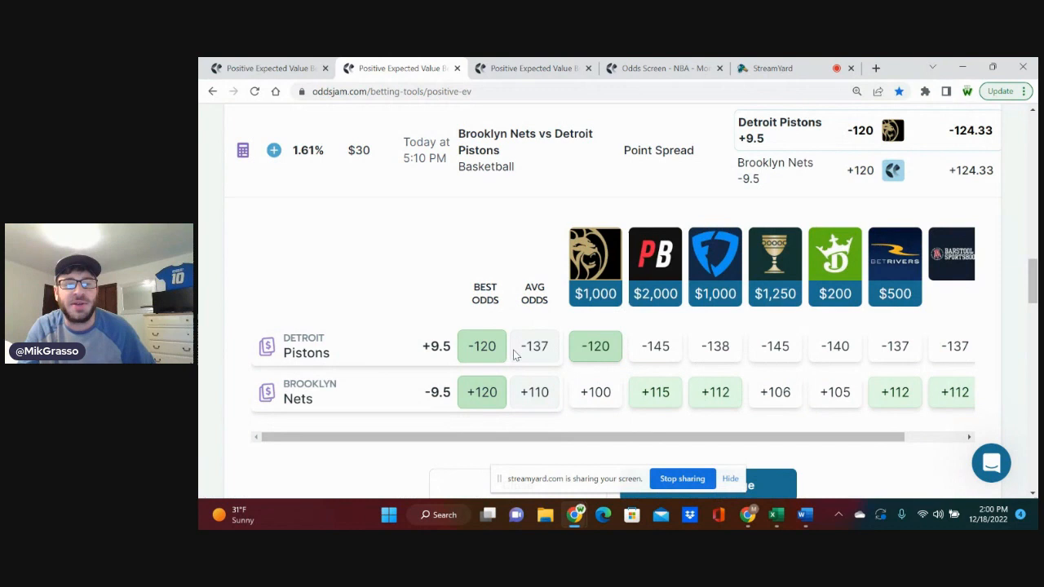
pyautogui.moveTo(570, 420)
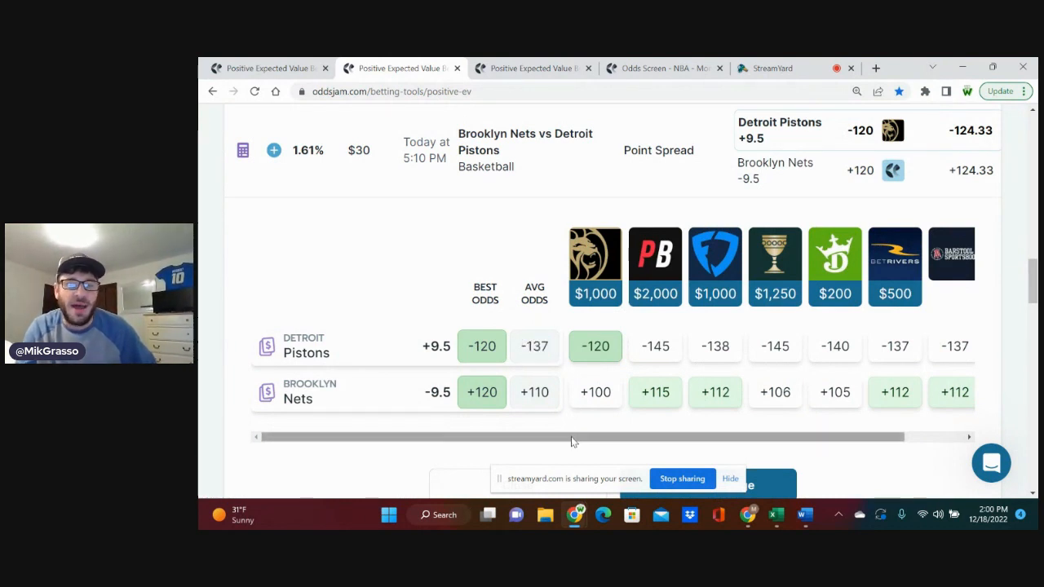
pyautogui.moveTo(571, 437); pyautogui.dragTo(718, 437)
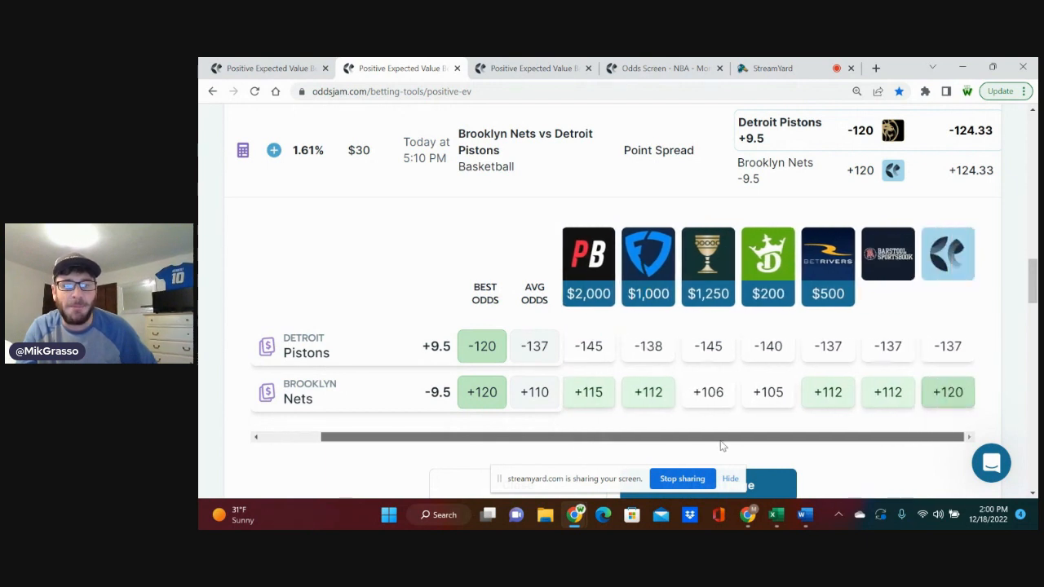
pyautogui.hscroll(-3)
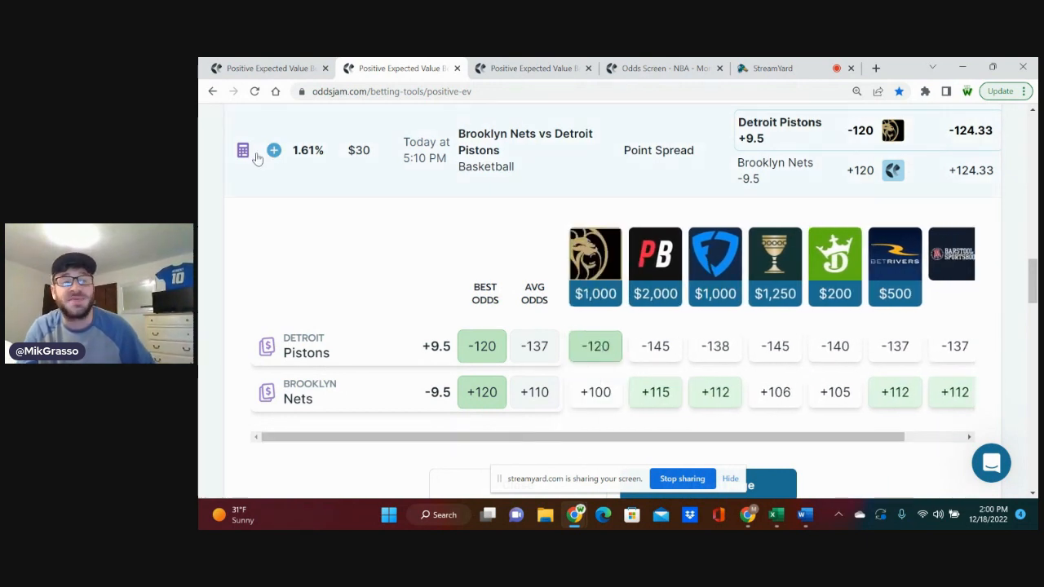
# Track the Detroit Pistons +9.5 bet at BetMGM, -120, with a $100 stake
pyautogui.click(274, 151)
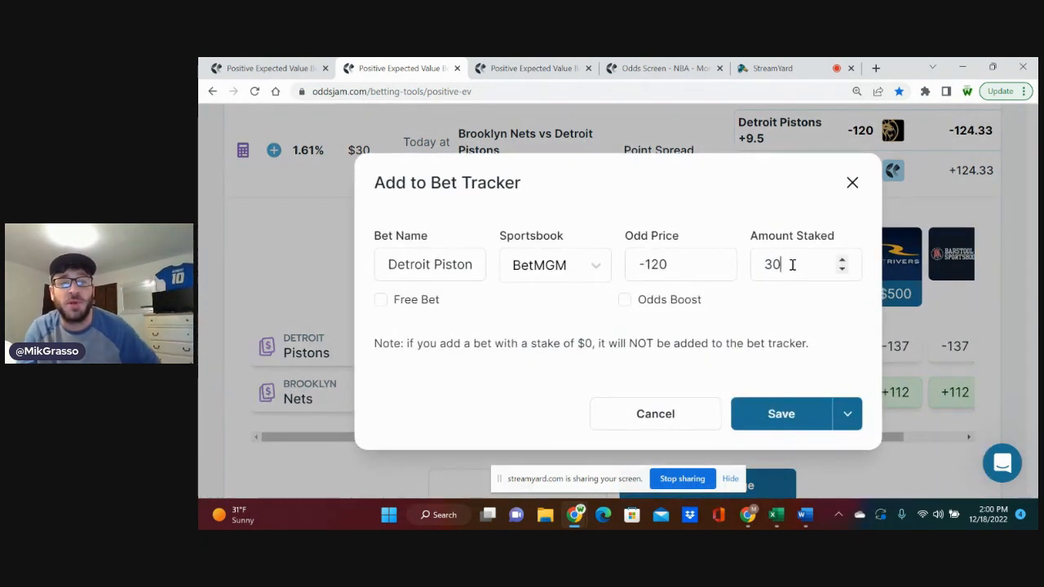
pyautogui.write('100')
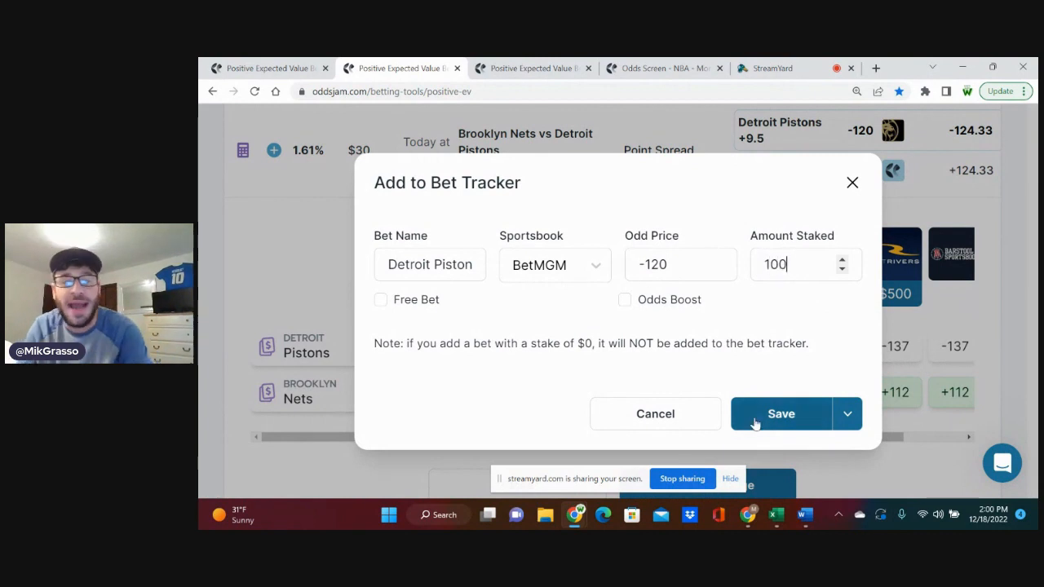
pyautogui.click(780, 413)
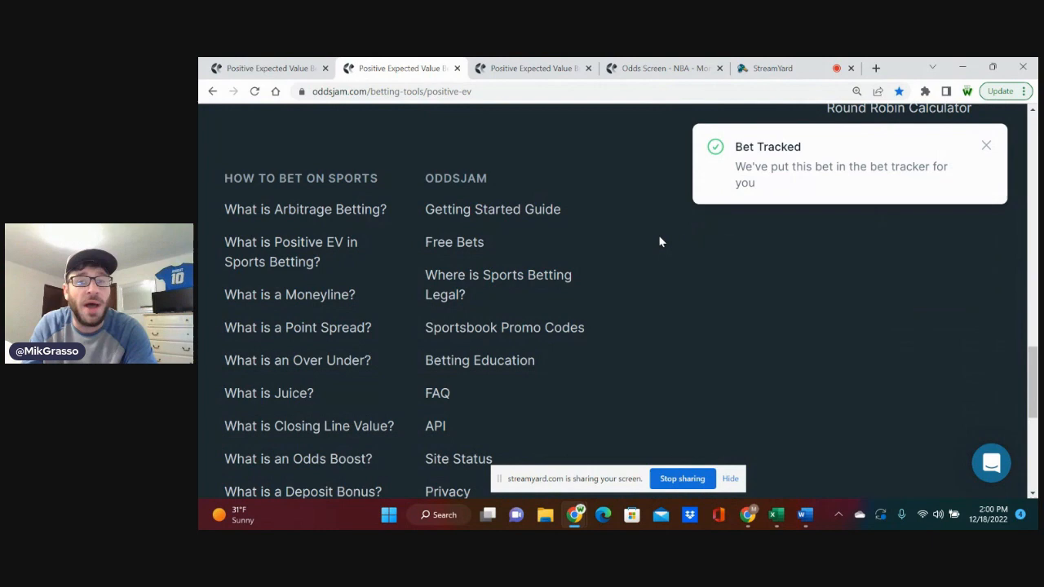
pyautogui.scroll(3)
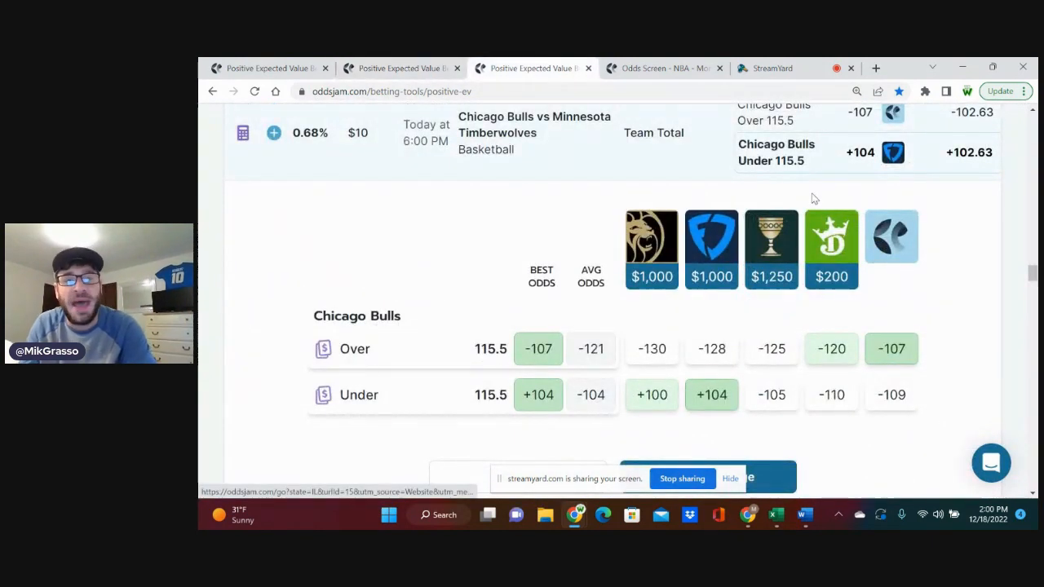
pyautogui.moveTo(749, 175)
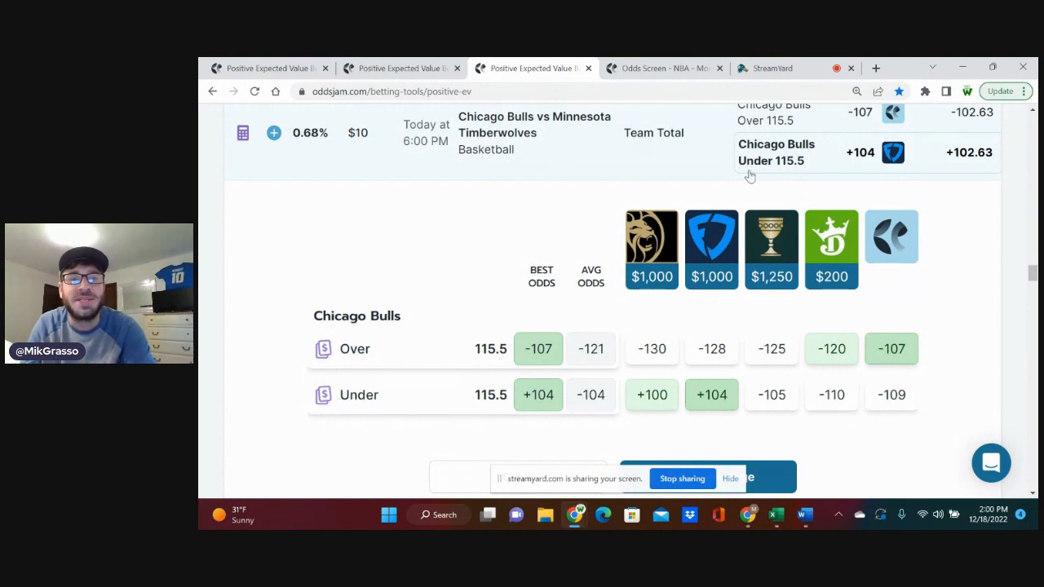
pyautogui.moveTo(773, 173)
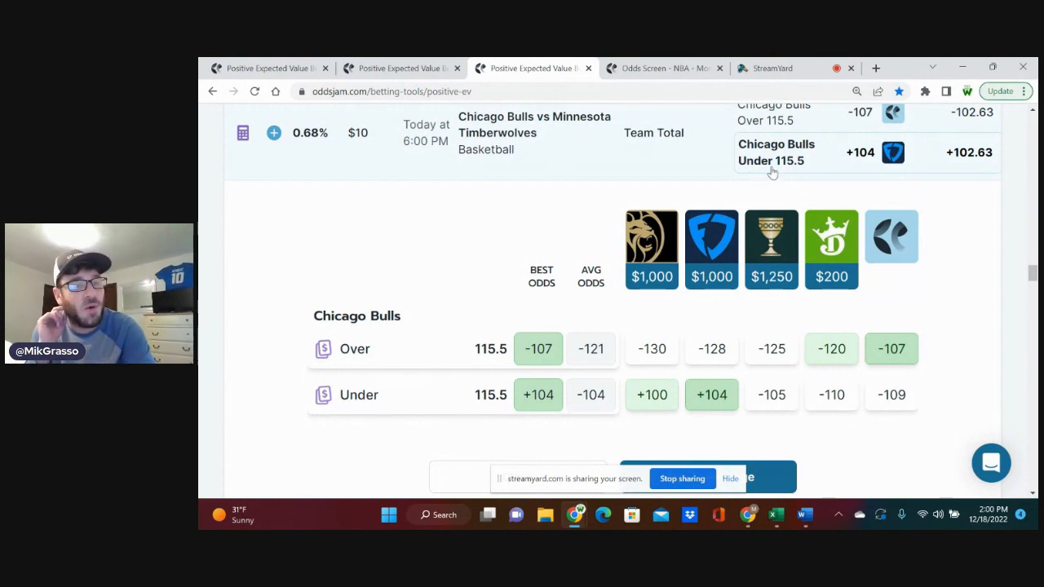
pyautogui.moveTo(711, 400)
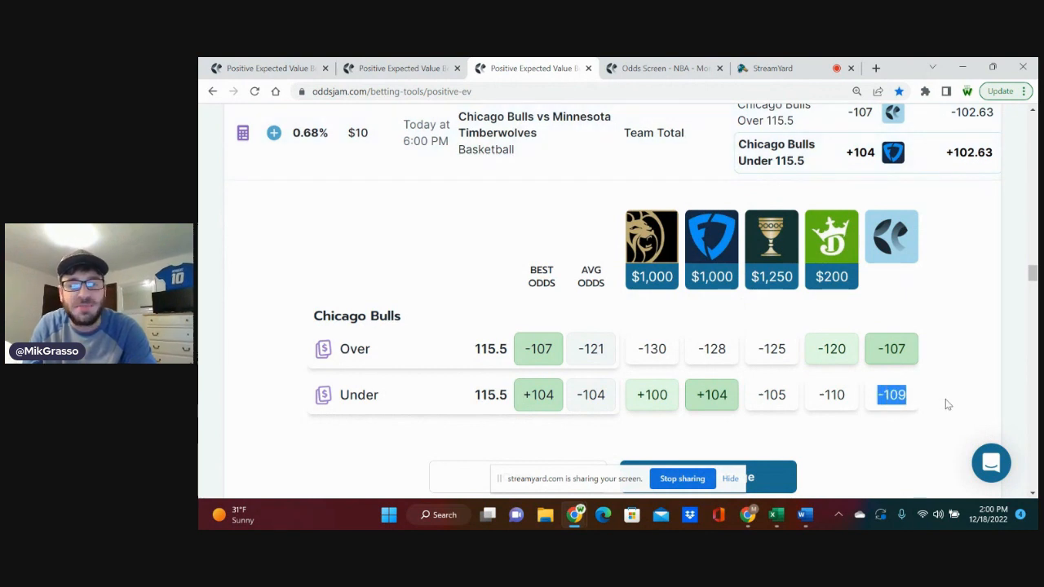
pyautogui.moveTo(890, 414)
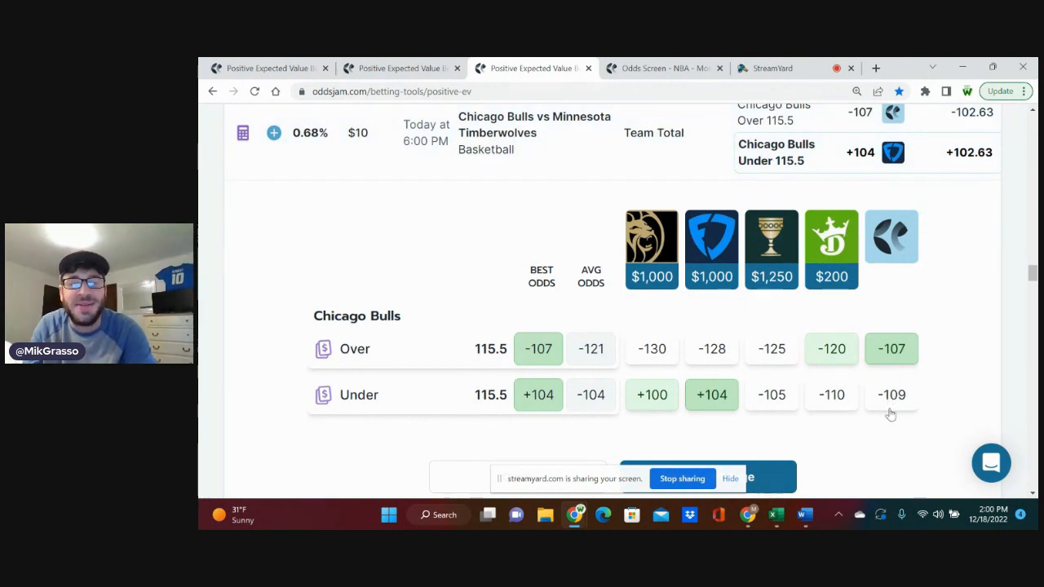
pyautogui.moveTo(891, 406)
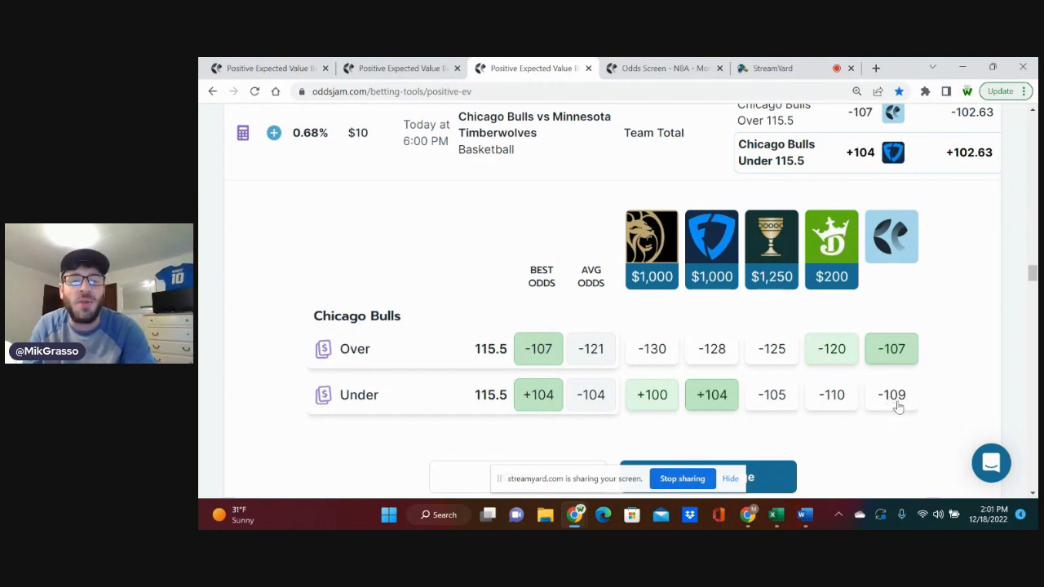
pyautogui.moveTo(916, 410)
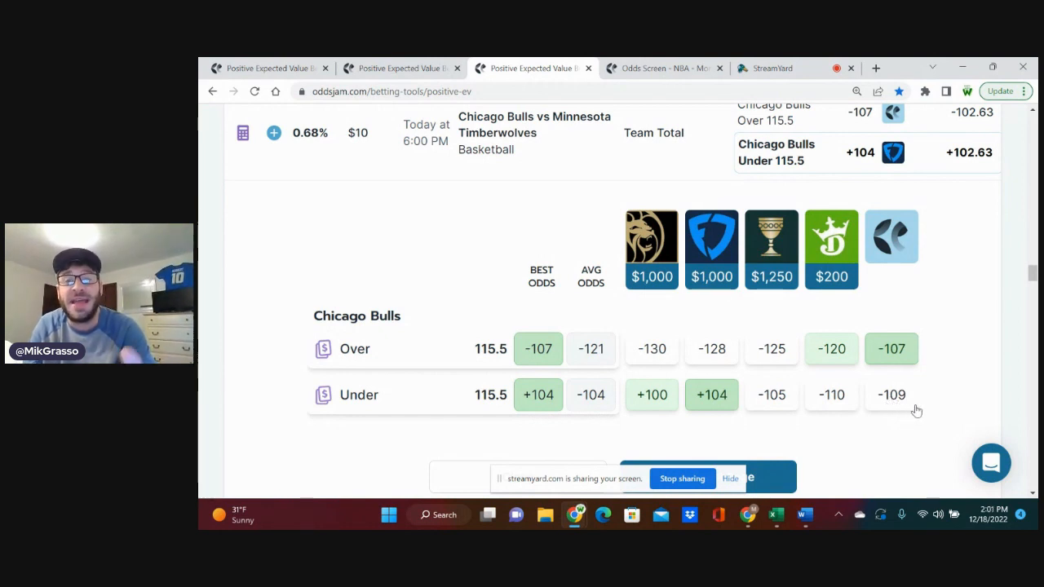
pyautogui.moveTo(903, 402)
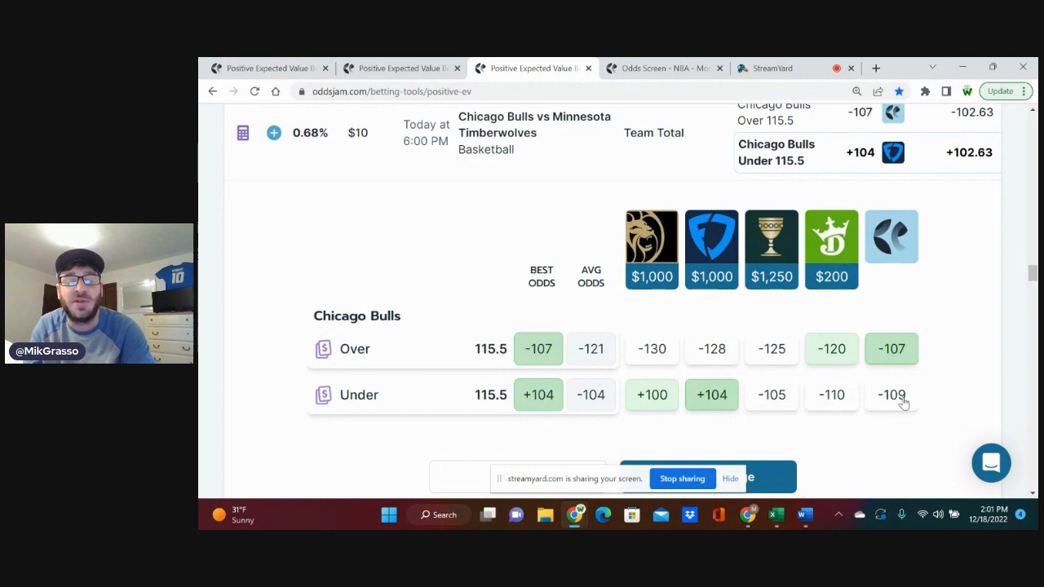
pyautogui.moveTo(714, 406)
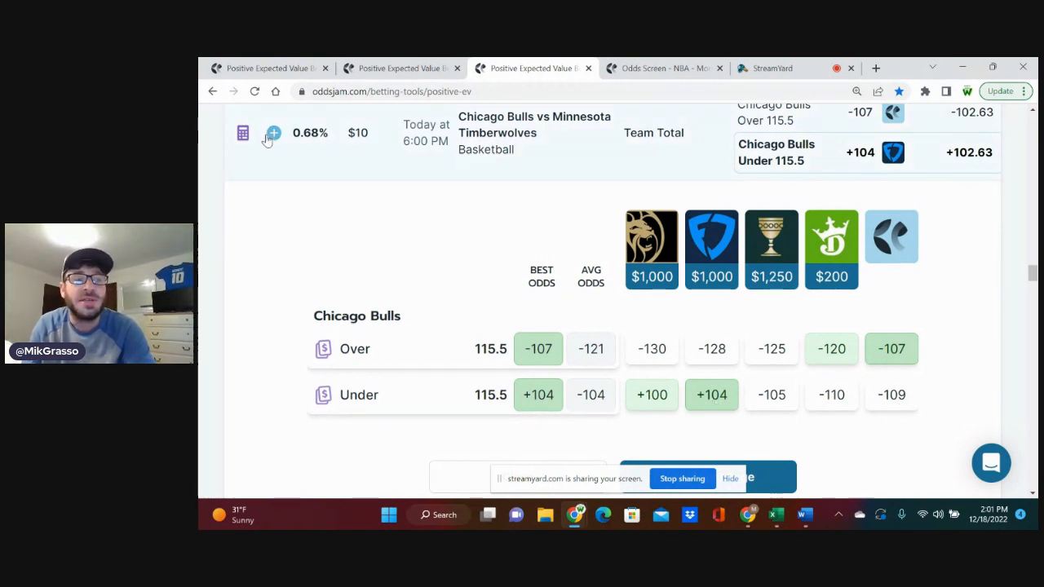
# Save the Chicago Bulls Under 115.5 FanDuel bet at +104, then view the Bet Tracker
pyautogui.click(273, 132)
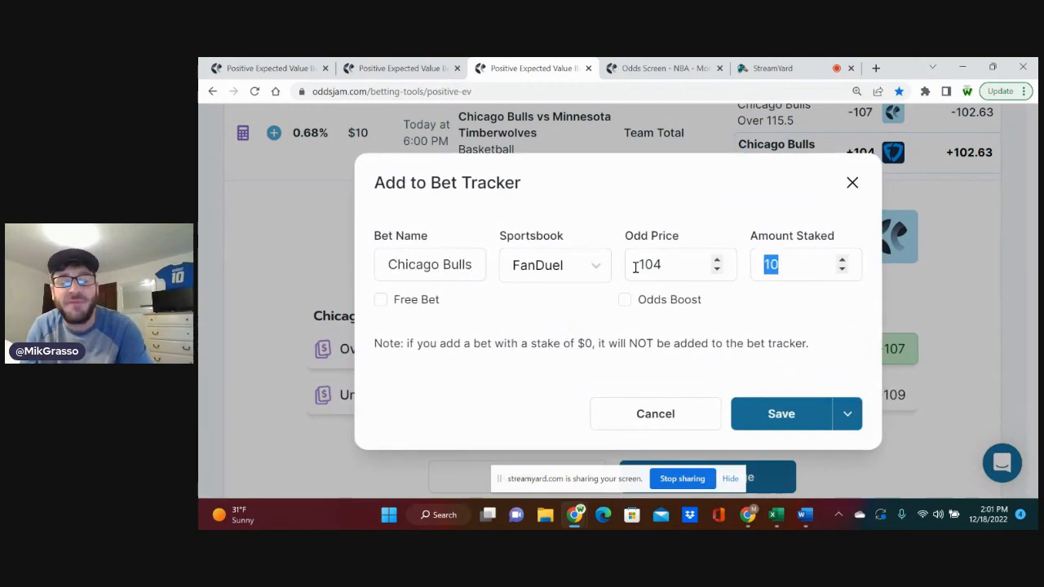
pyautogui.click(780, 413)
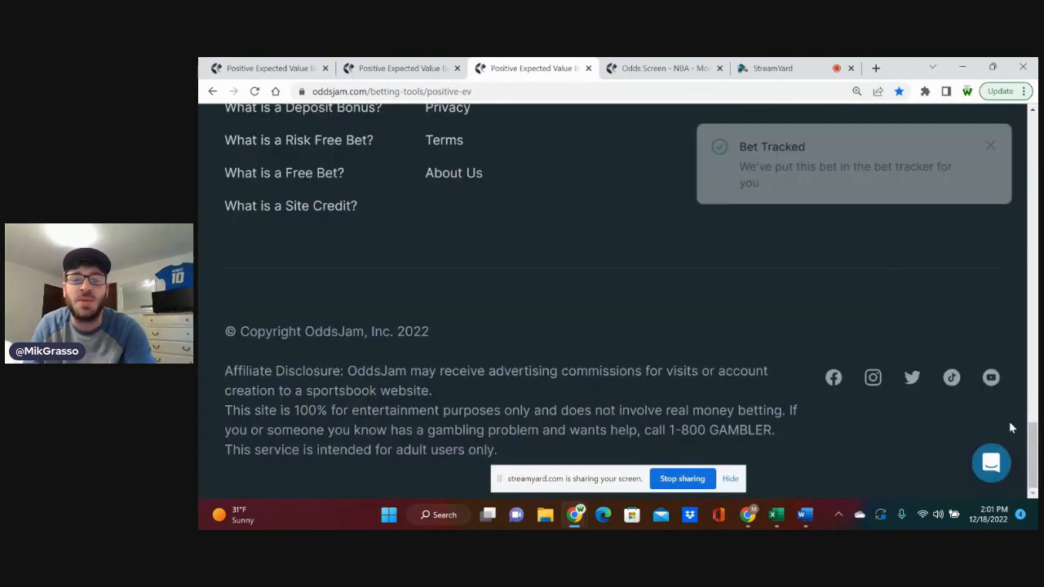
pyautogui.scroll(3)
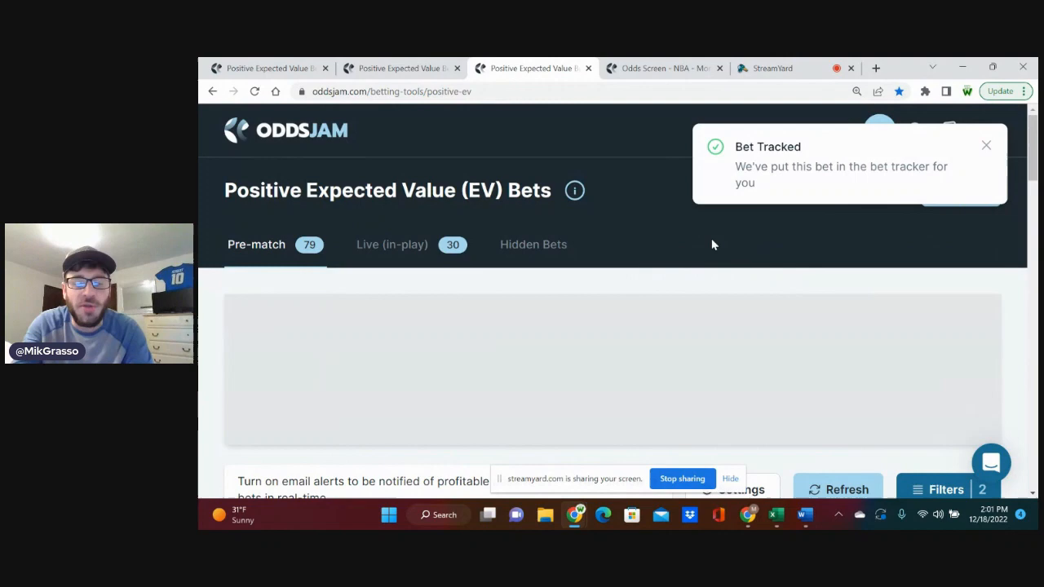
pyautogui.click(607, 124)
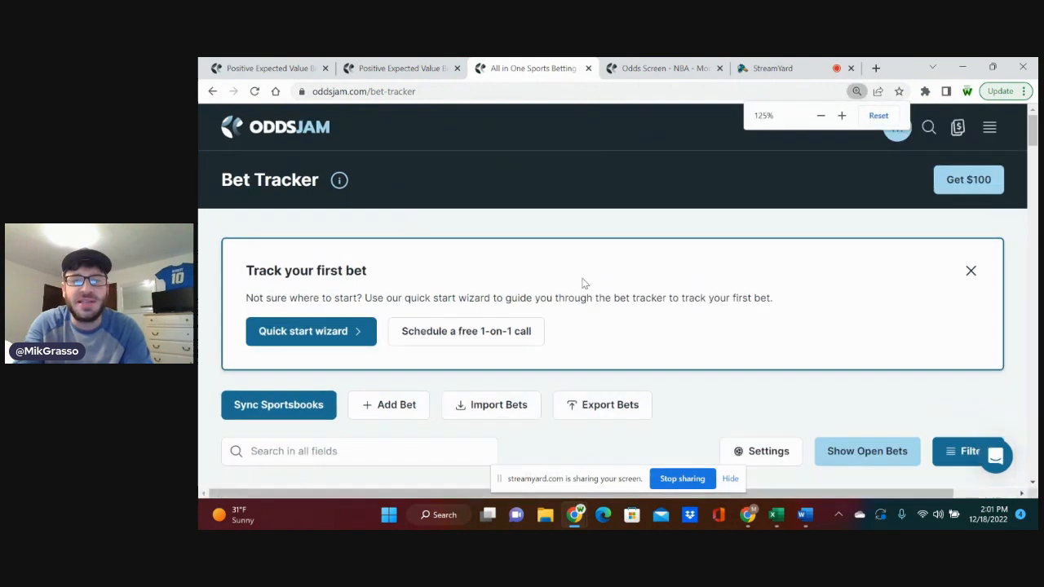
# Scroll to the bets table showing Bulls Under, Pistons +9.5 and Randle Over as Pending
pyautogui.scroll(-3)
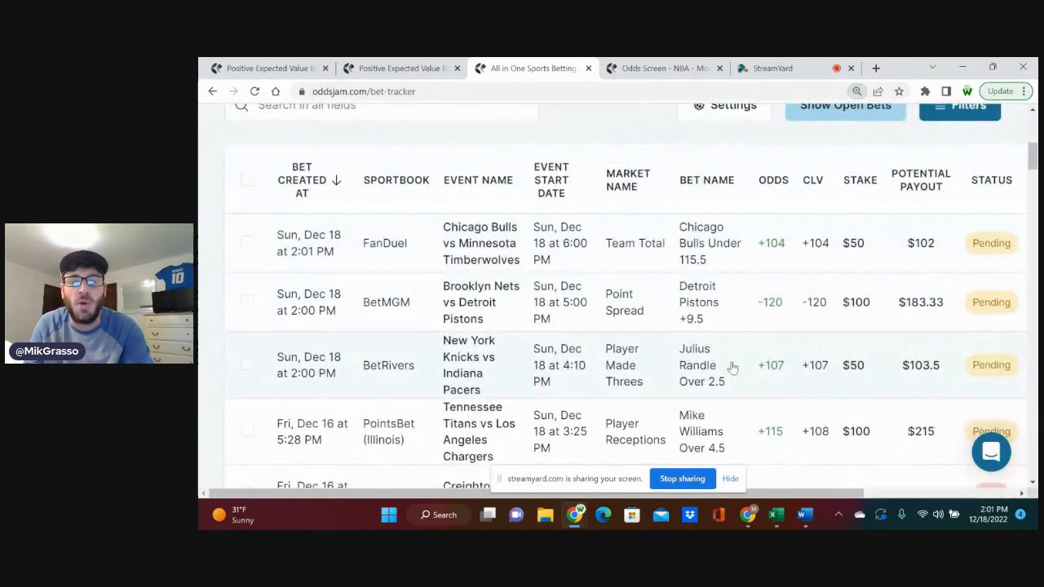
pyautogui.moveTo(695, 391)
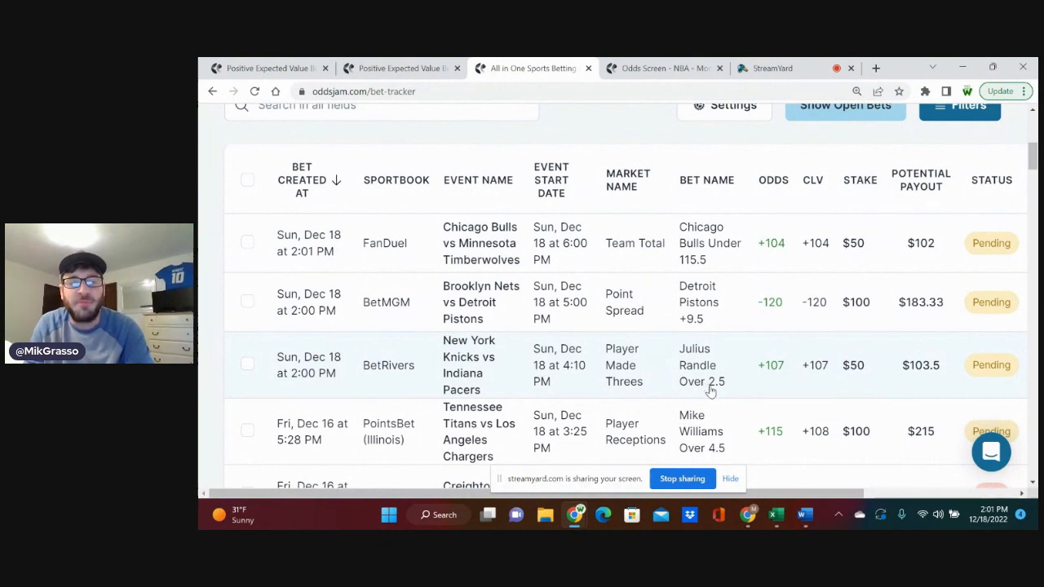
pyautogui.moveTo(742, 318)
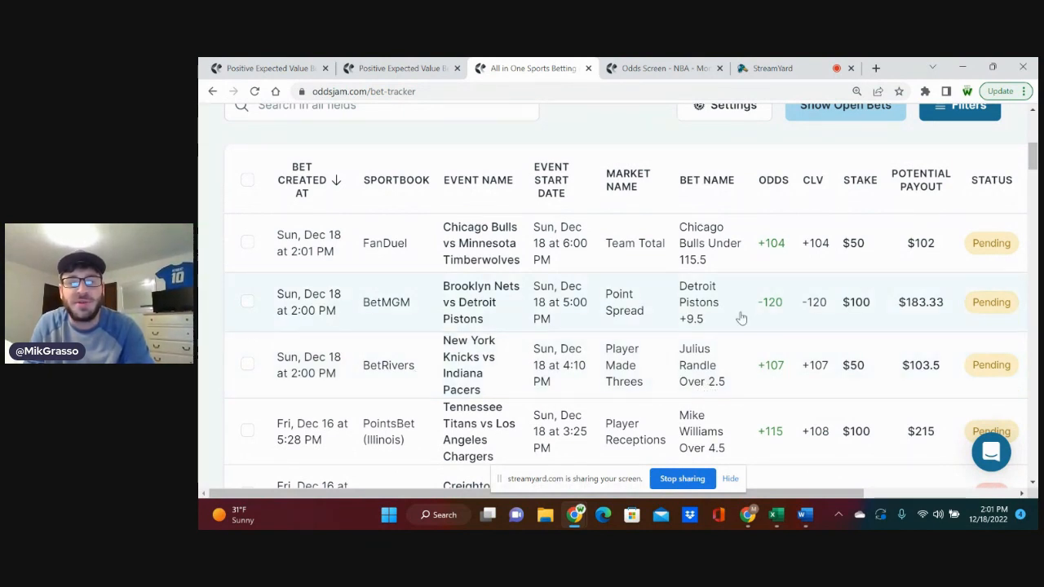
pyautogui.moveTo(632, 314)
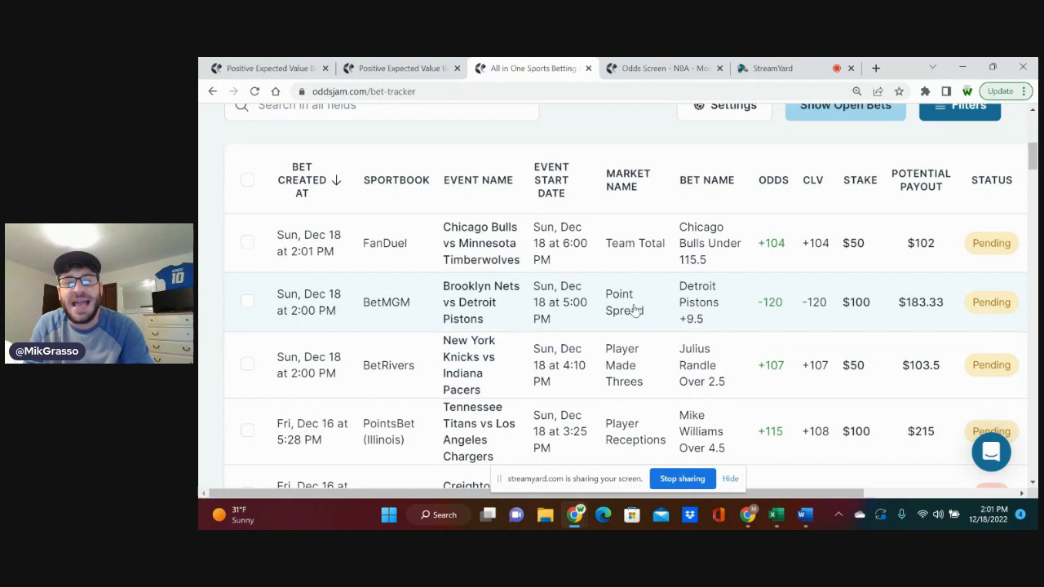
pyautogui.moveTo(391, 318)
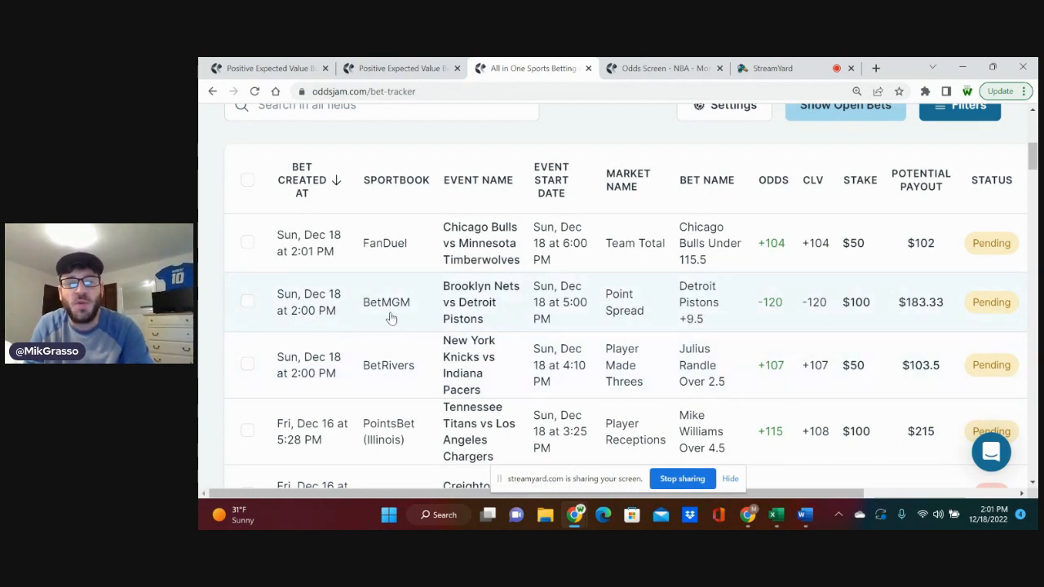
pyautogui.moveTo(703, 271)
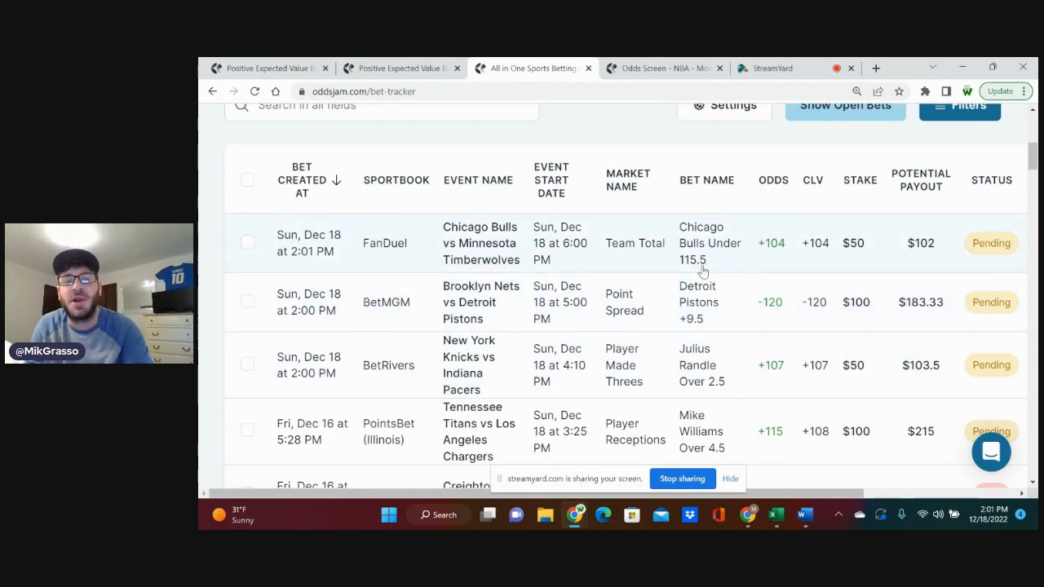
pyautogui.moveTo(770, 243)
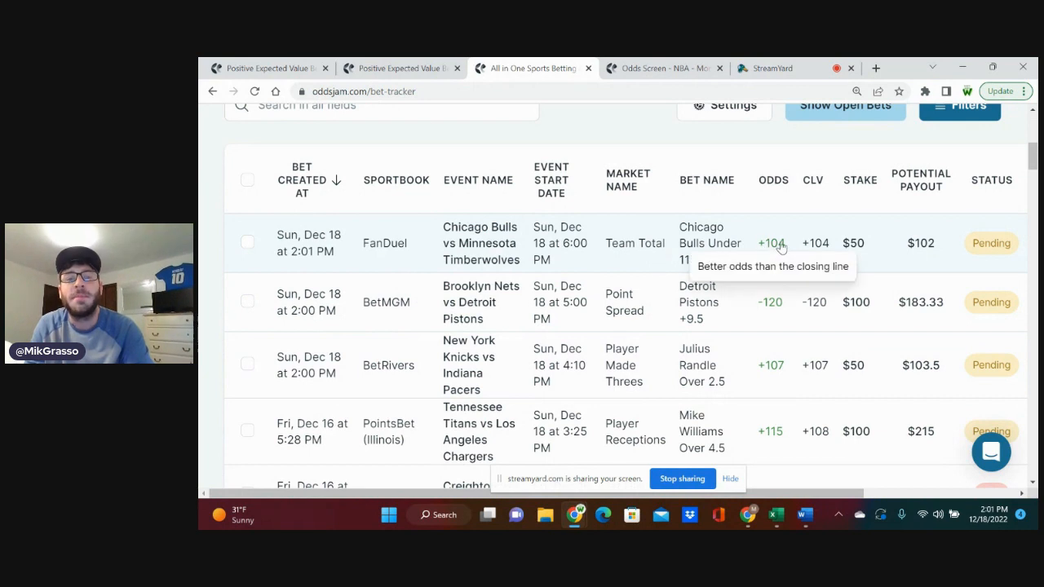